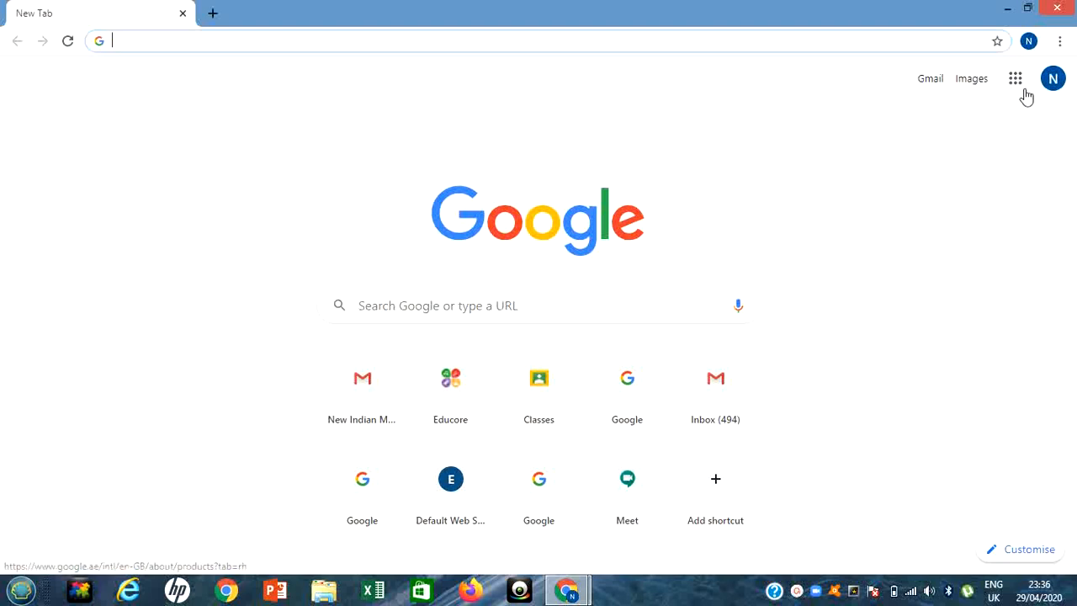
pyautogui.moveTo(1015, 78)
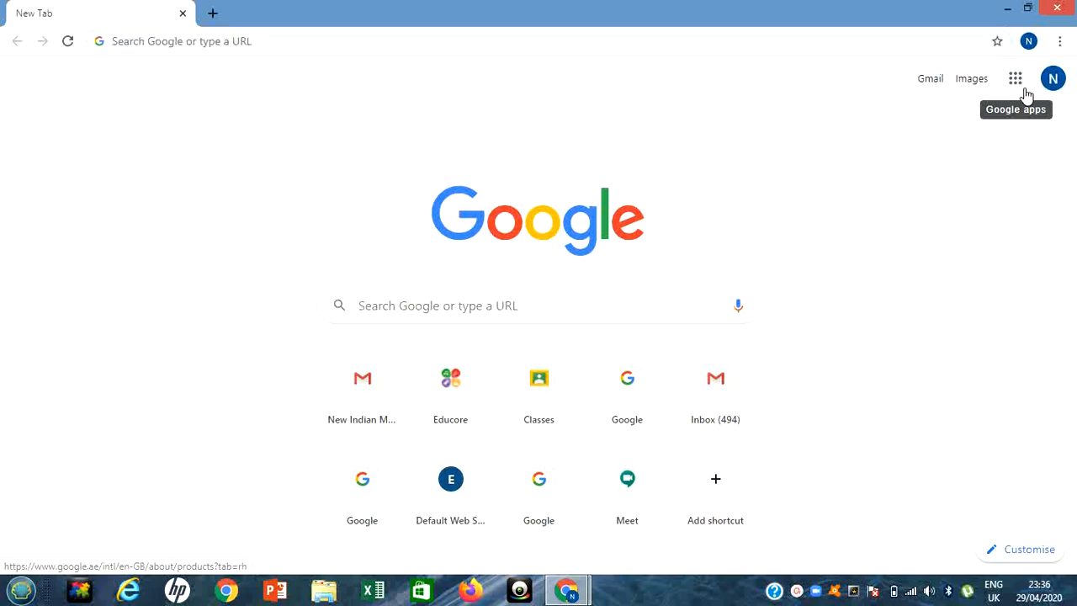
# Launch Google Calendar from the Google apps grid in Chrome's new tab
pyautogui.click(1014, 77)
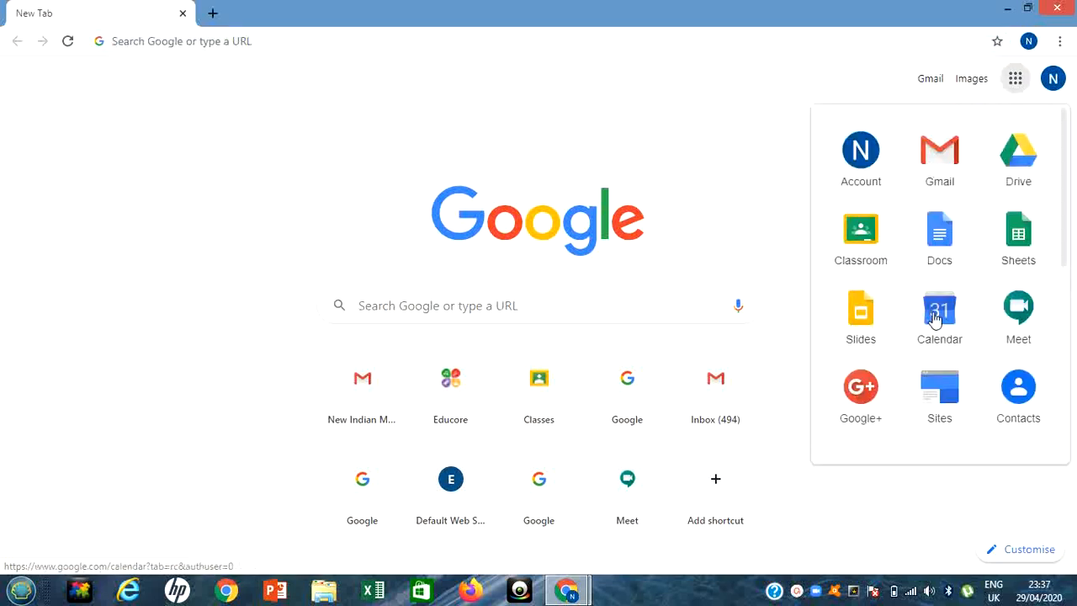
pyautogui.click(939, 311)
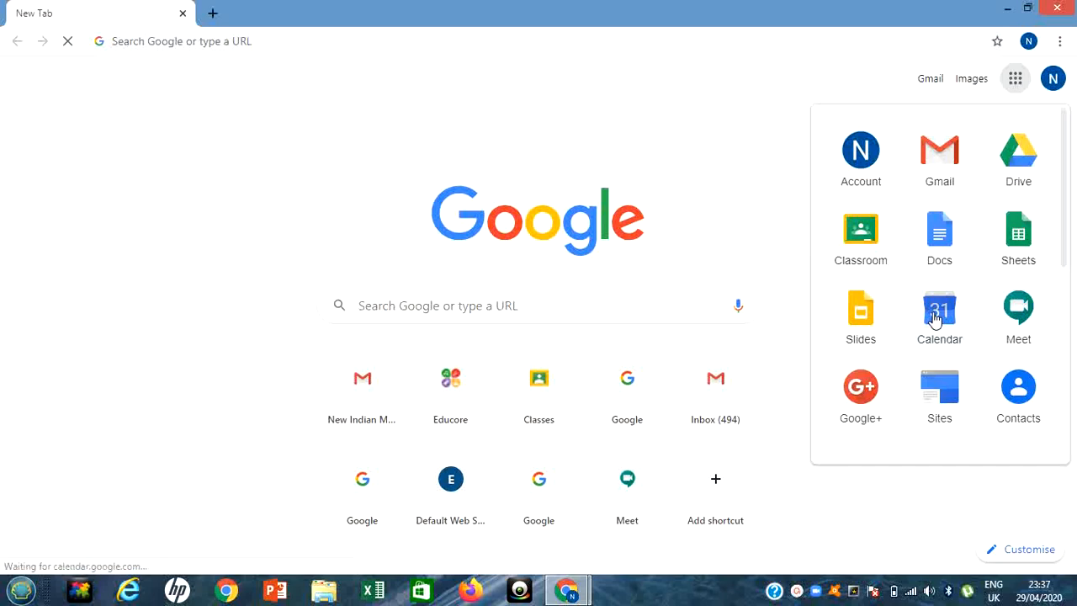
# Create a new event on May 4 titled '6a english'
pyautogui.click(939, 317)
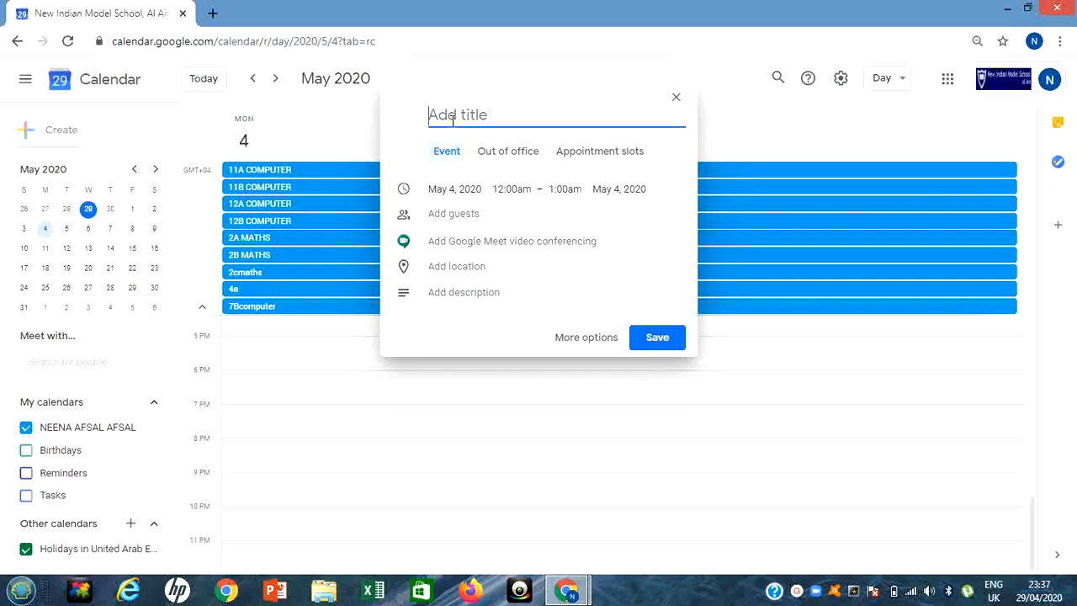
pyautogui.write('6a')
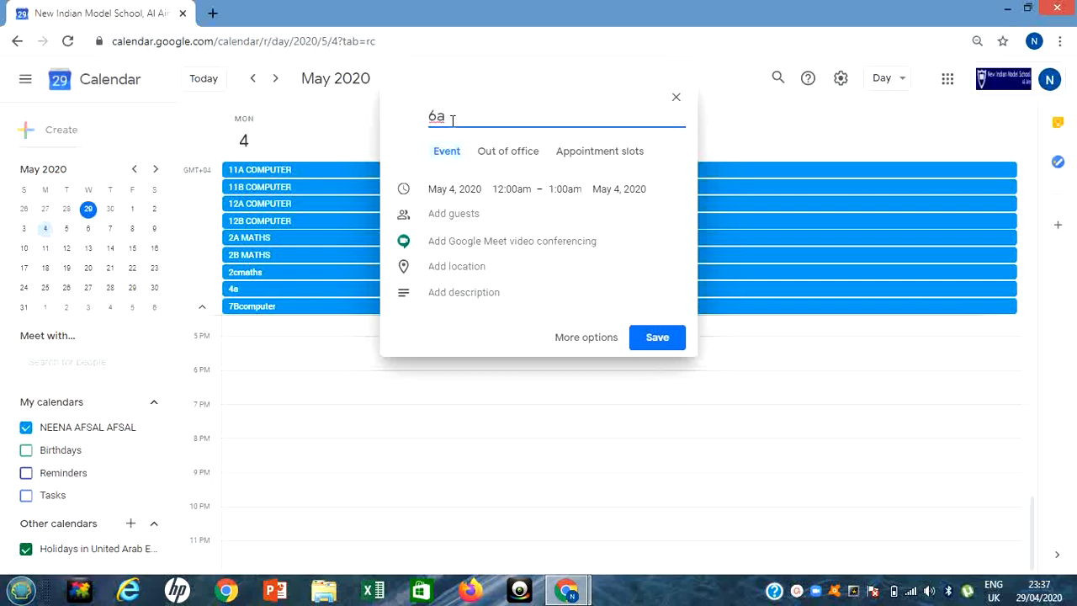
pyautogui.write('engl')
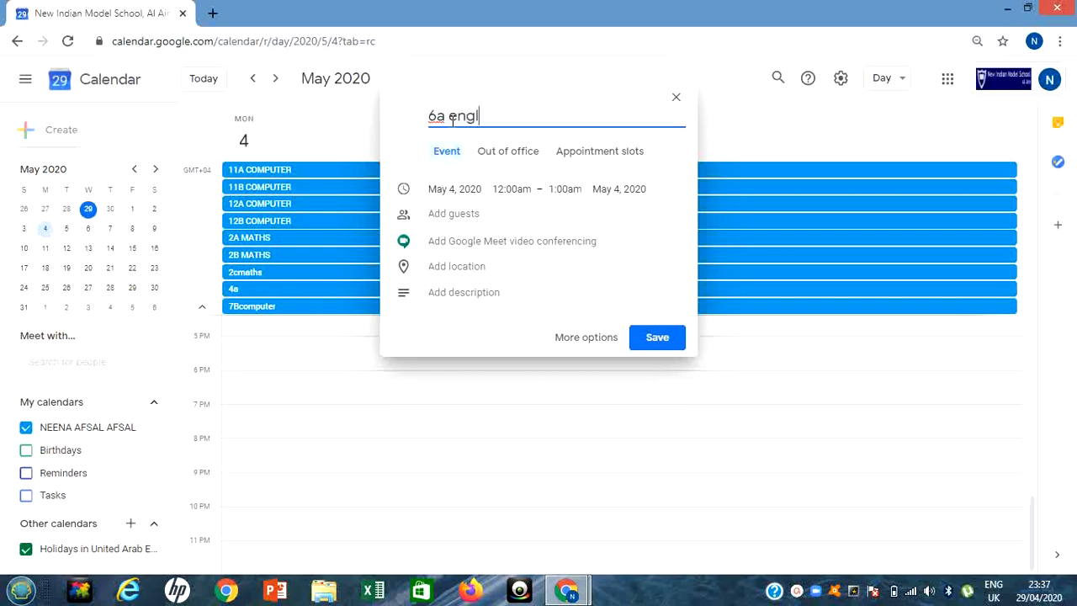
pyautogui.write('ish')
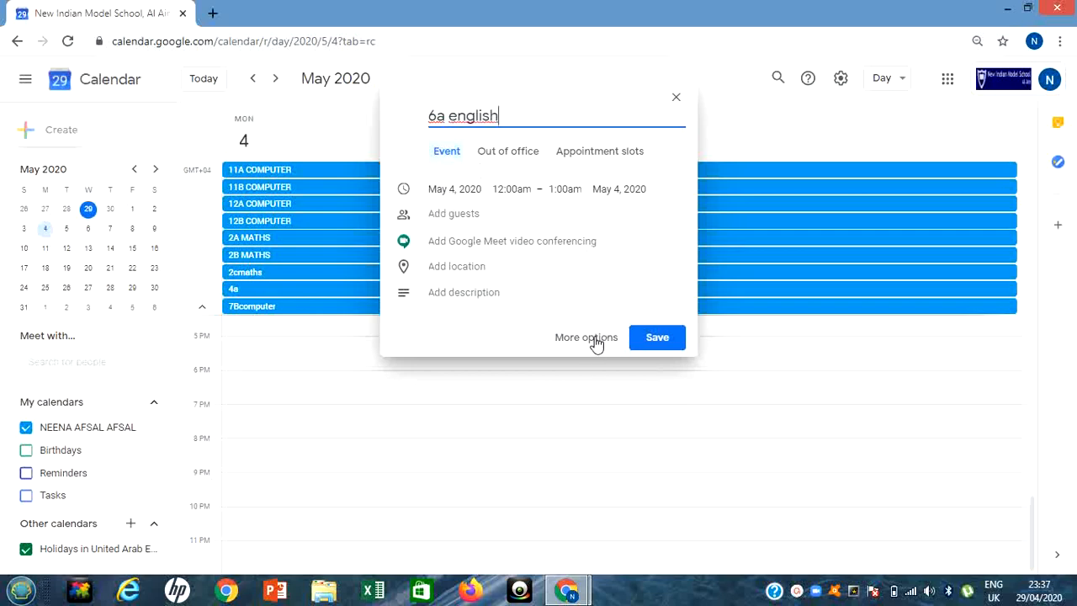
# Set a custom weekly repeat on Sunday through Thursday in the full event editor
pyautogui.click(586, 337)
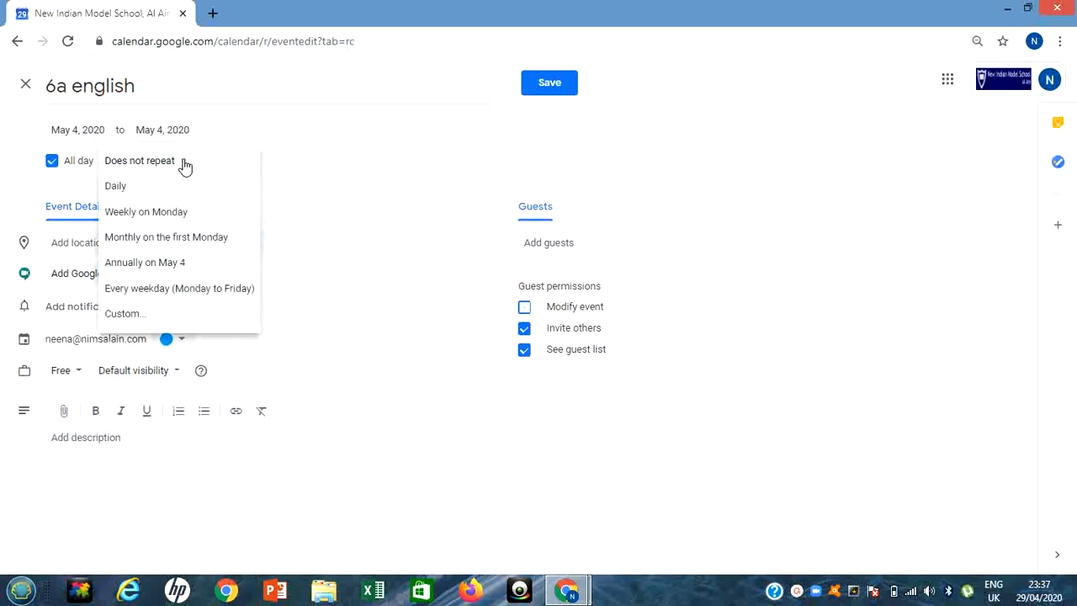
pyautogui.click(125, 313)
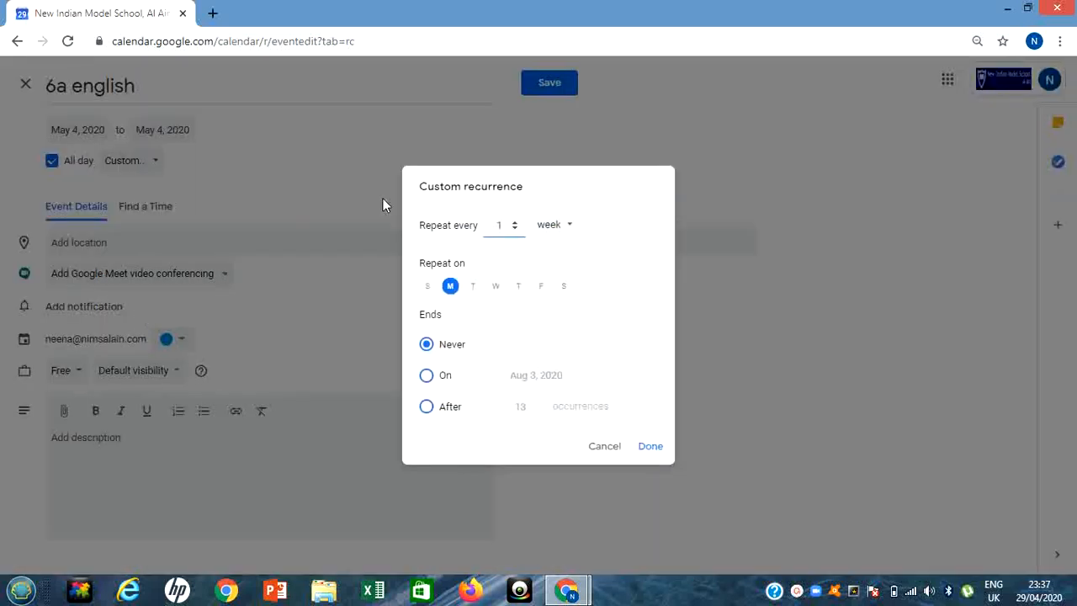
pyautogui.click(427, 285)
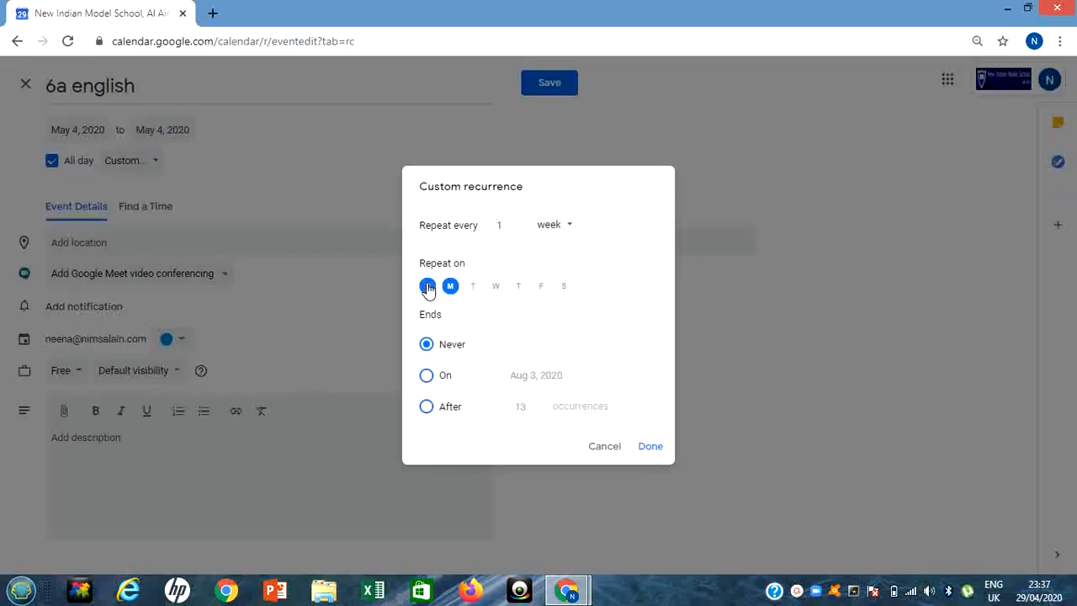
pyautogui.click(472, 285)
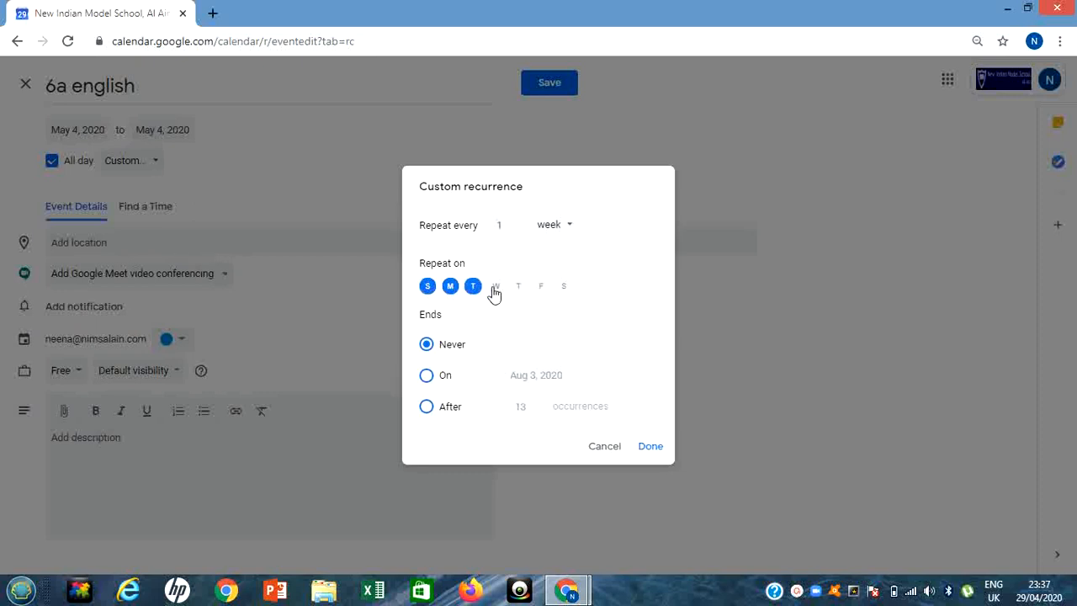
pyautogui.click(495, 285)
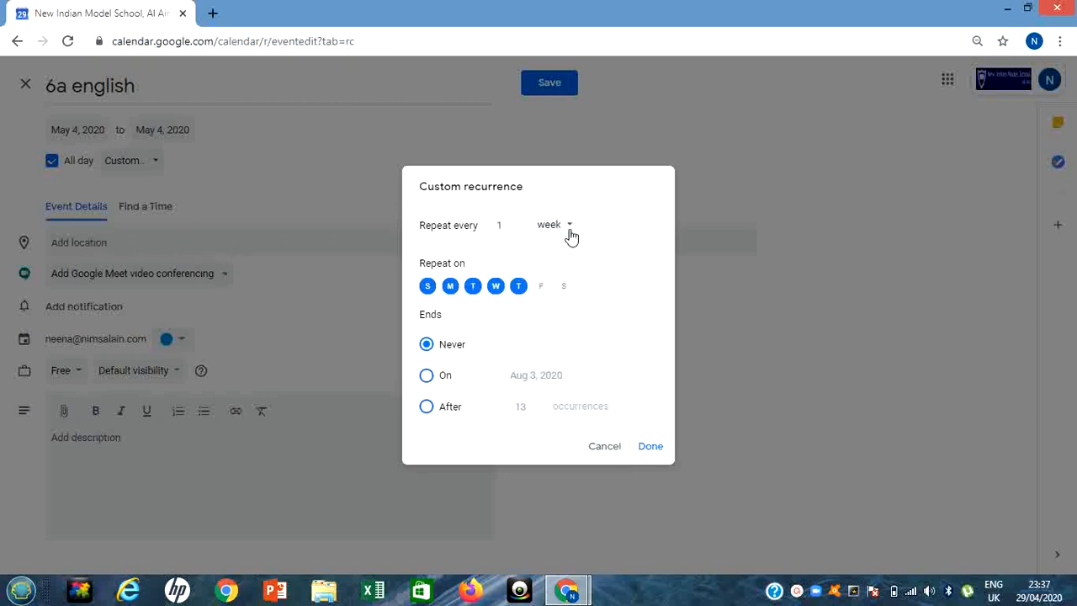
pyautogui.moveTo(642, 453)
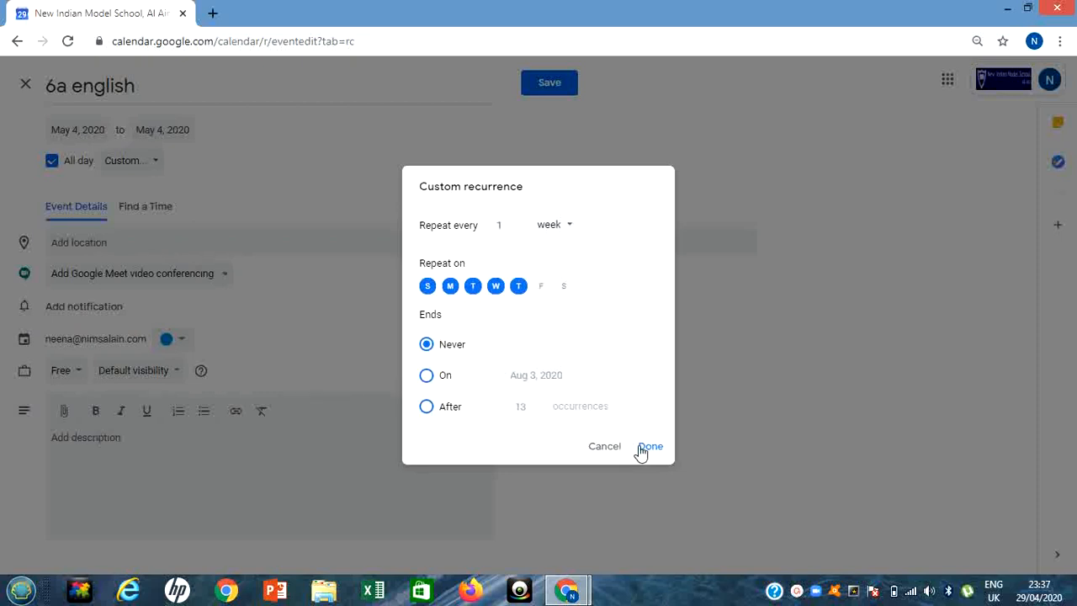
pyautogui.click(649, 446)
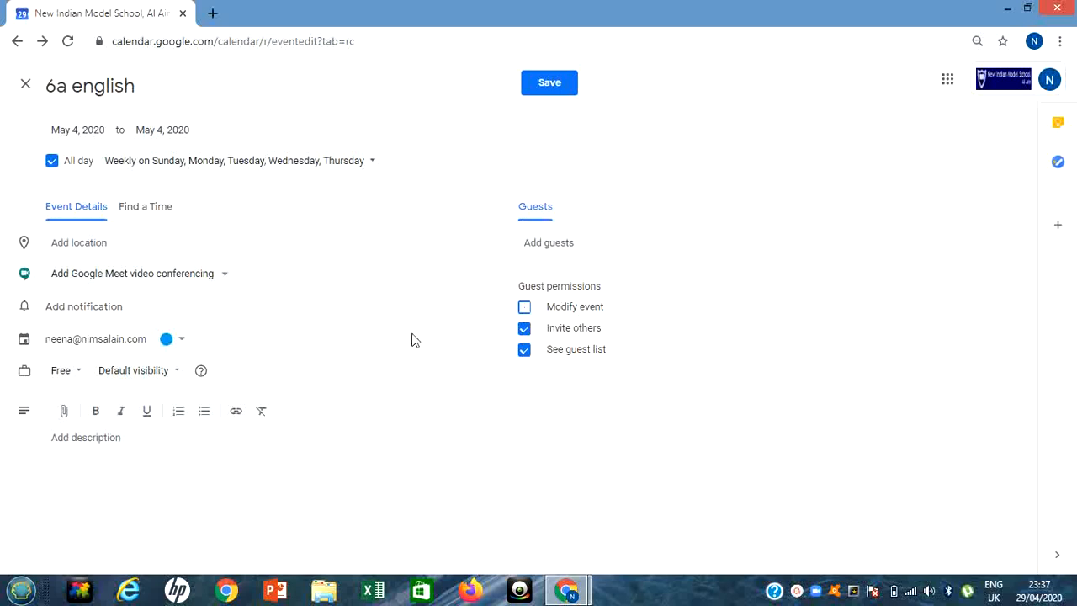
# Add Google Meet conferencing, view its joining details, and save the event
pyautogui.click(133, 272)
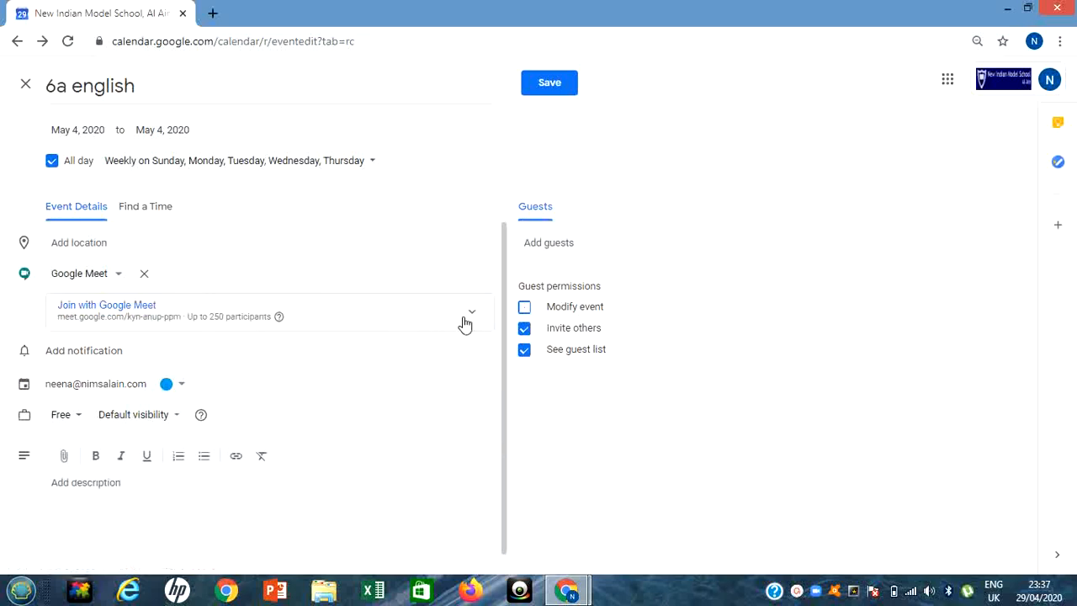
pyautogui.click(471, 312)
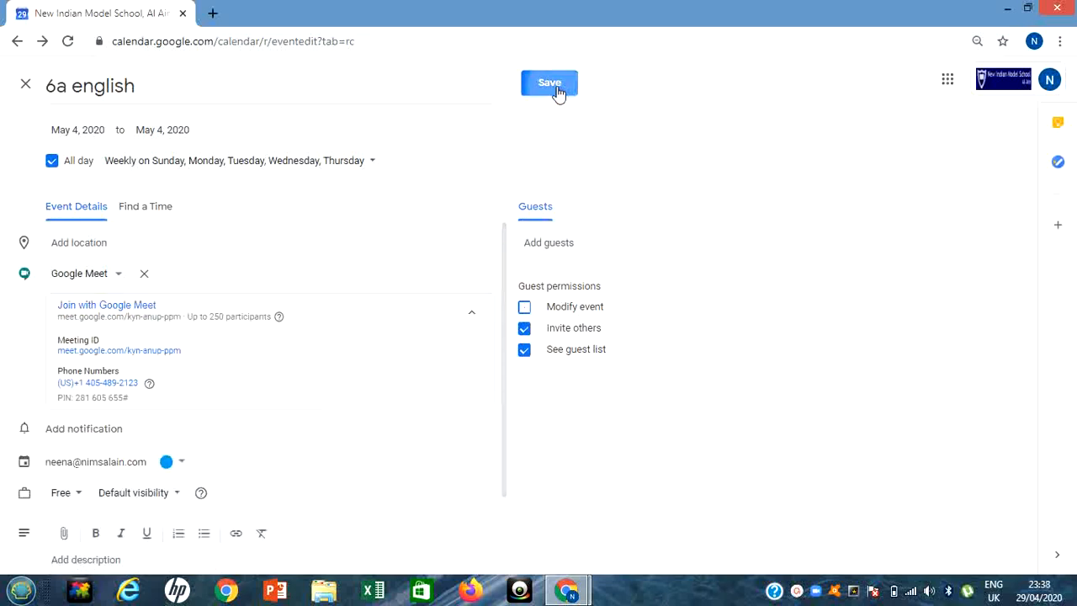
pyautogui.click(549, 83)
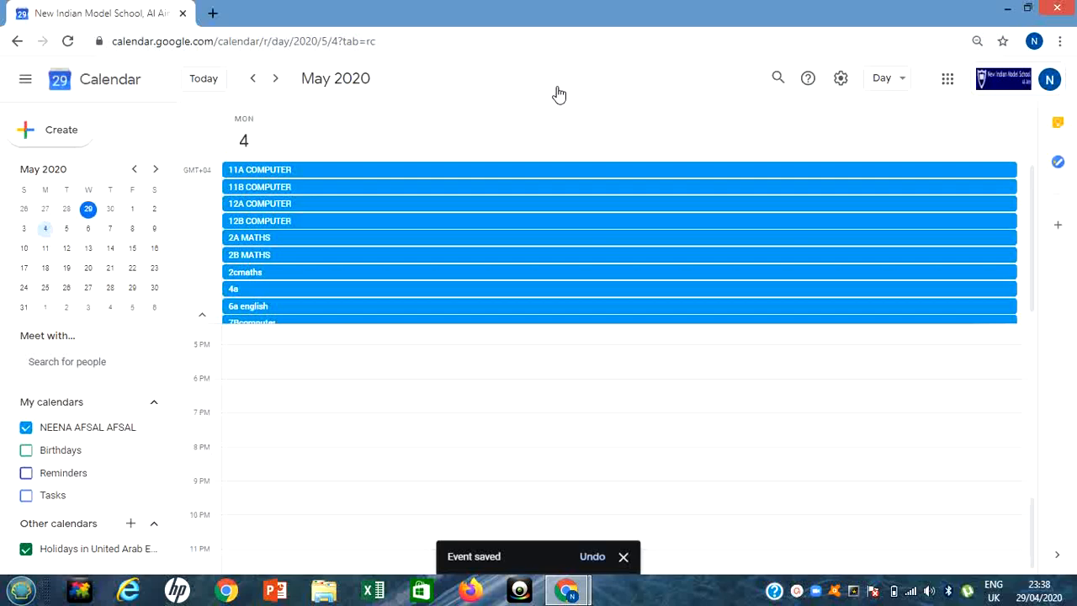
pyautogui.moveTo(484, 185)
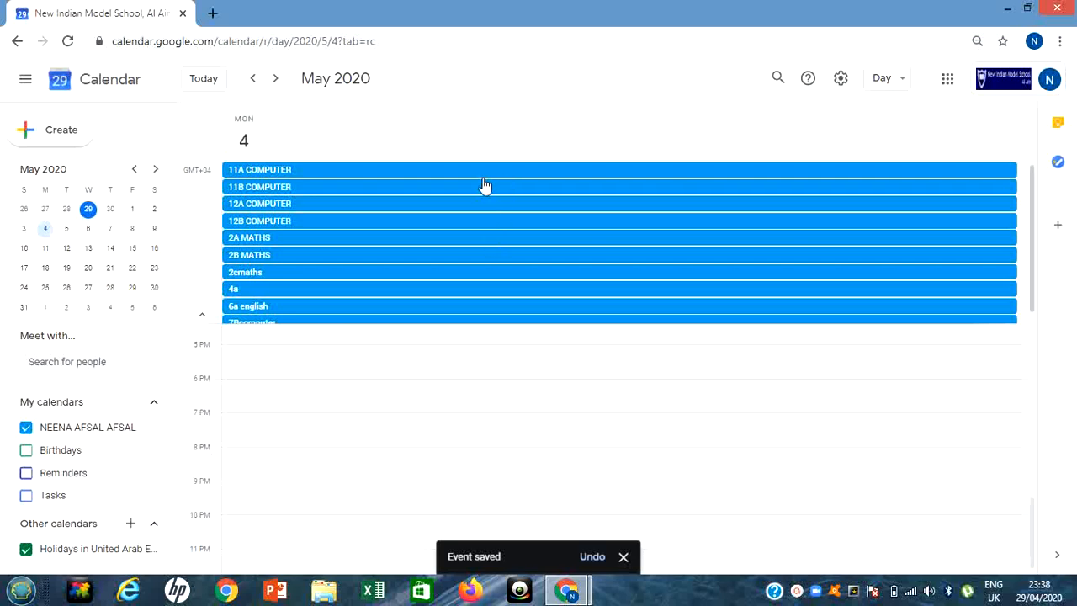
pyautogui.moveTo(399, 327)
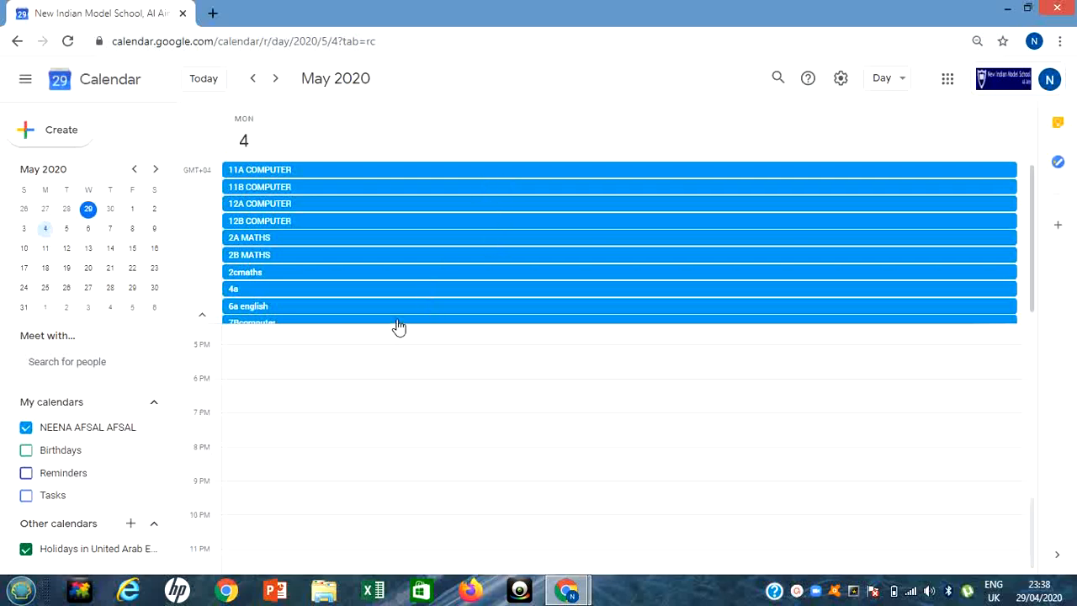
pyautogui.moveTo(352, 290)
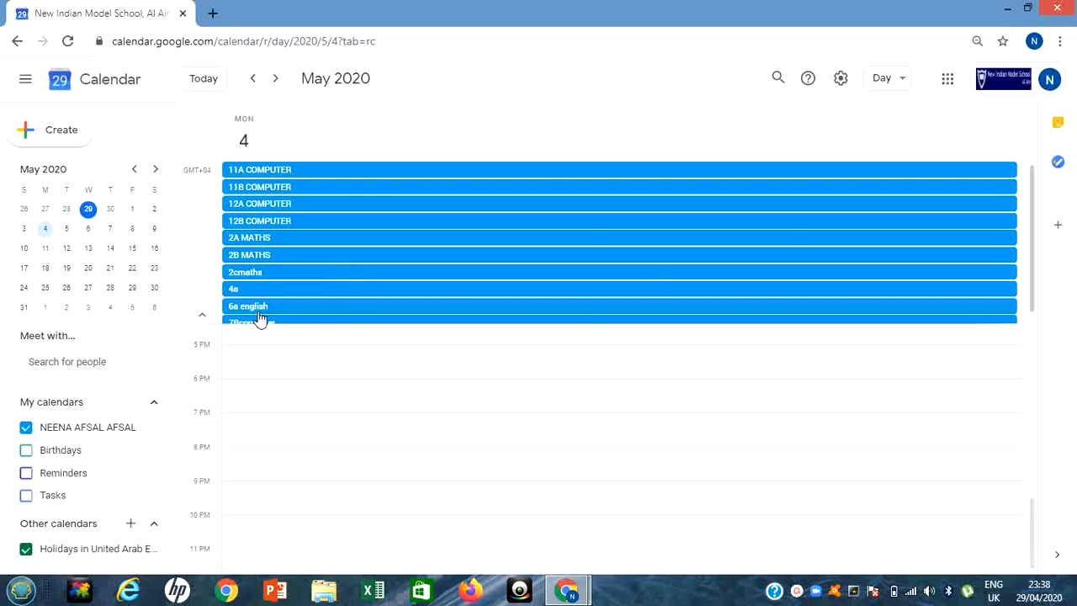
# Open the '6a english' event card from the May 4 all-day area
pyautogui.click(247, 305)
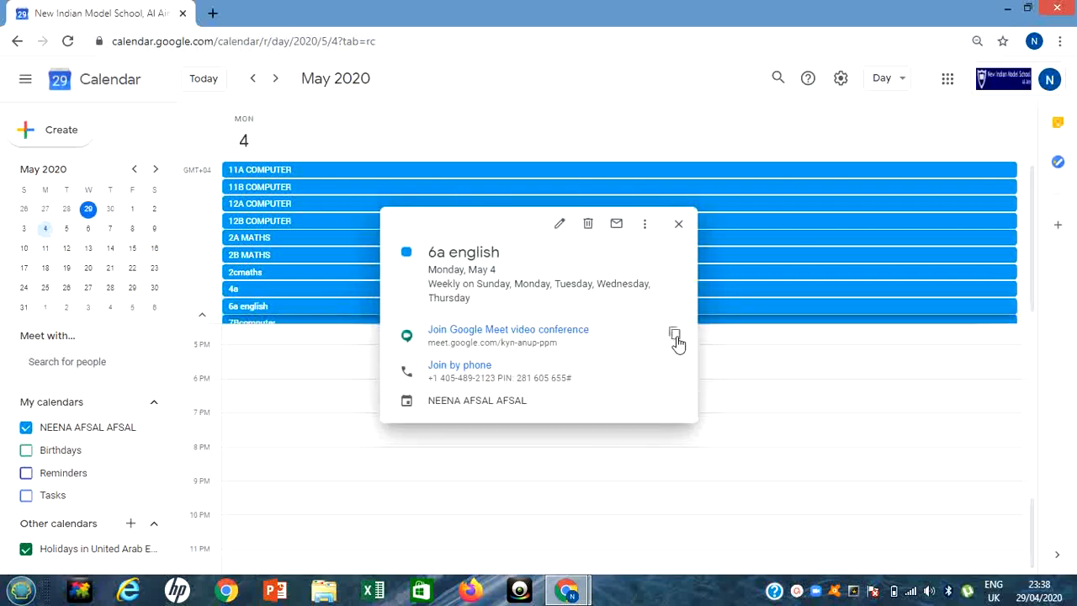
# Copy the event's Google Meet link from its details card
pyautogui.click(674, 333)
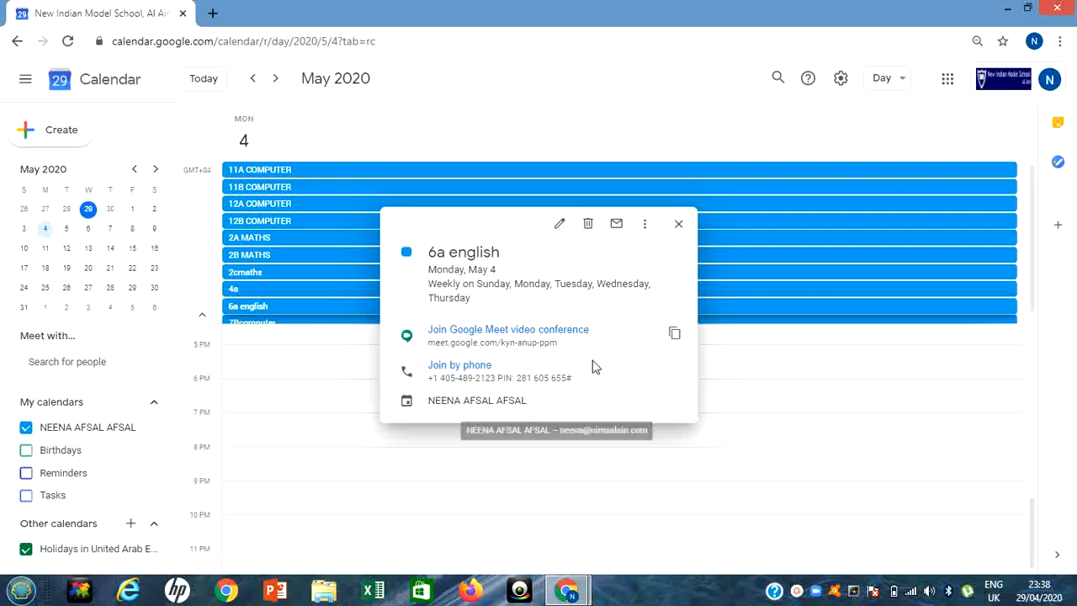
pyautogui.moveTo(636, 348)
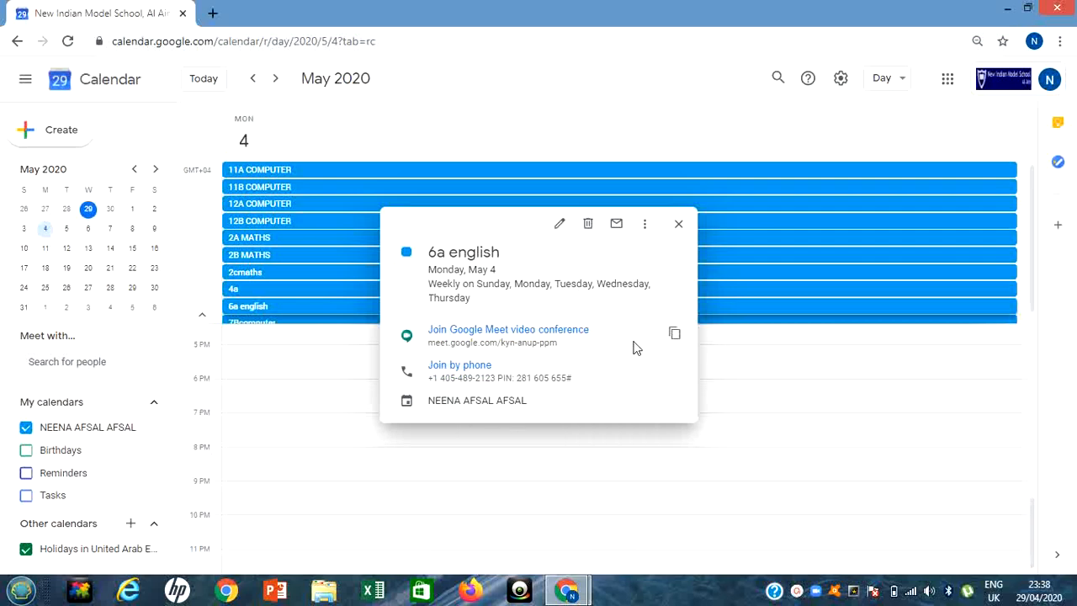
pyautogui.moveTo(644, 341)
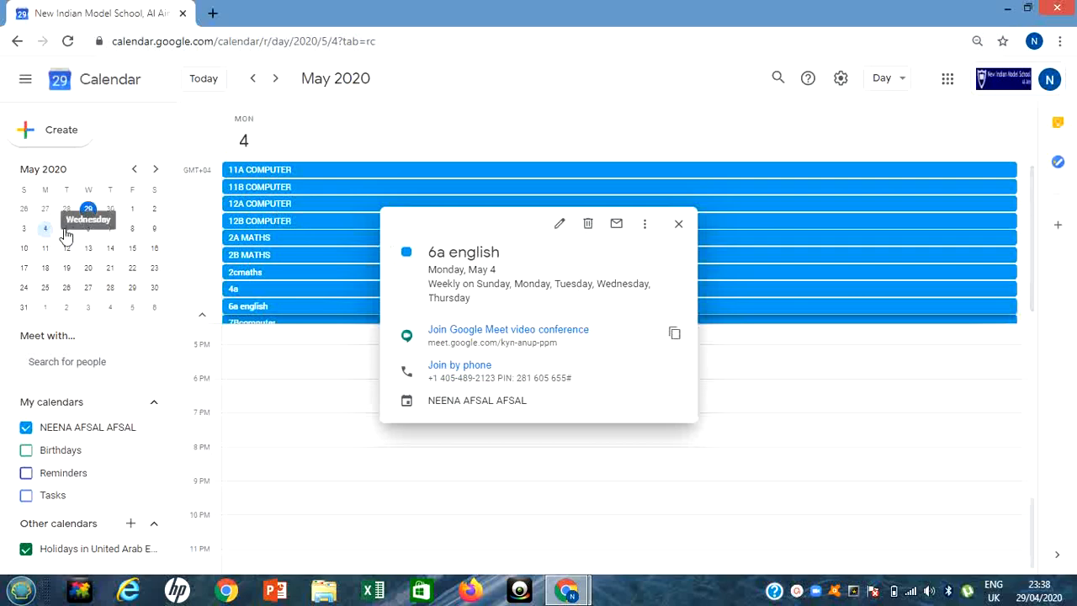
pyautogui.moveTo(547, 353)
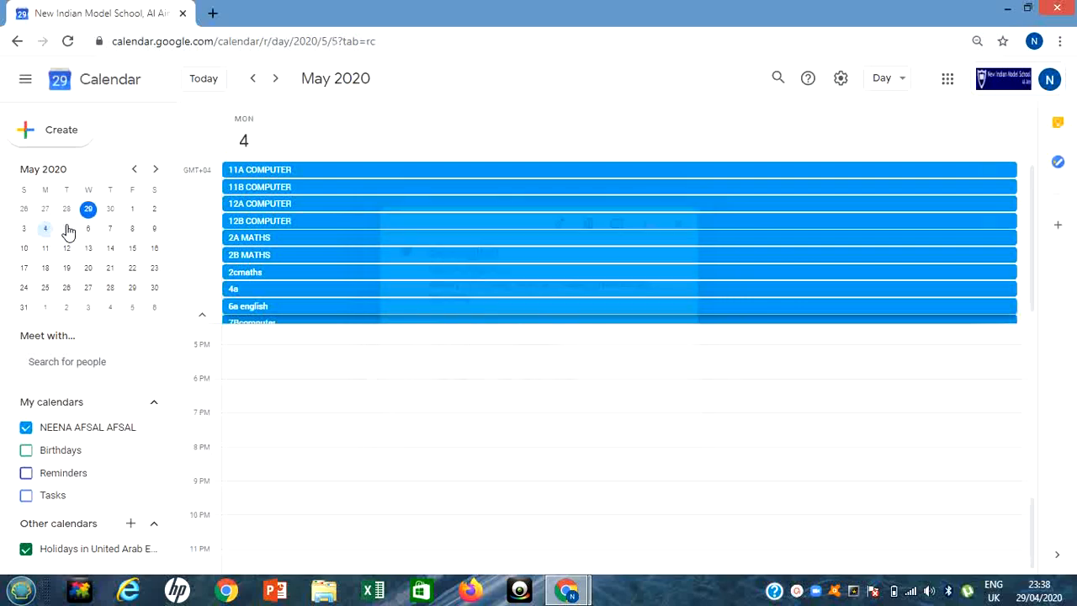
# Open the '6a english' event on Tuesday, May 5 to confirm the same Meet link
pyautogui.click(247, 305)
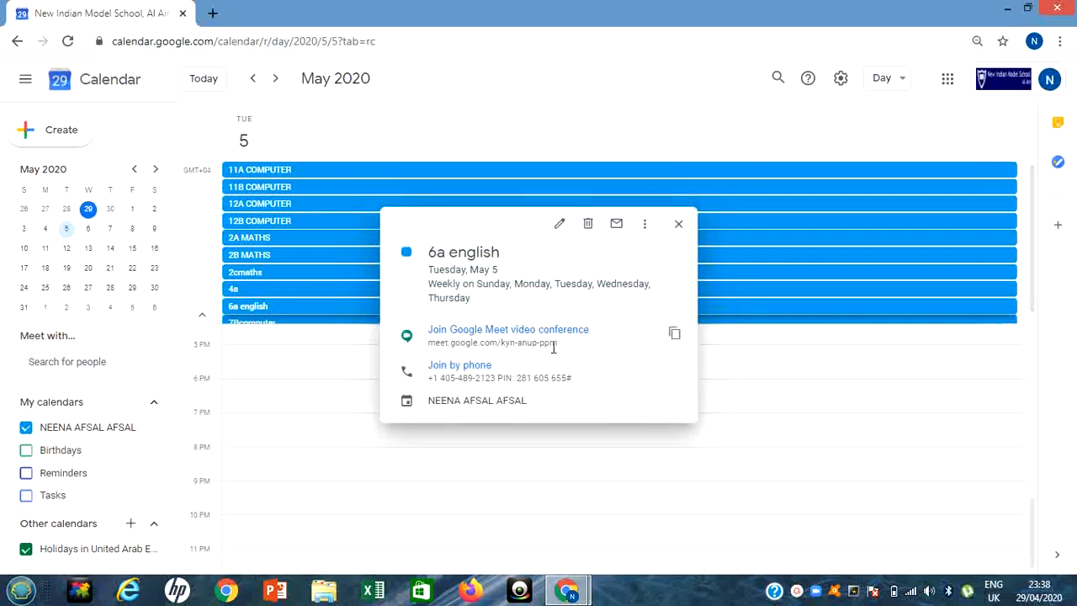
pyautogui.moveTo(830, 339)
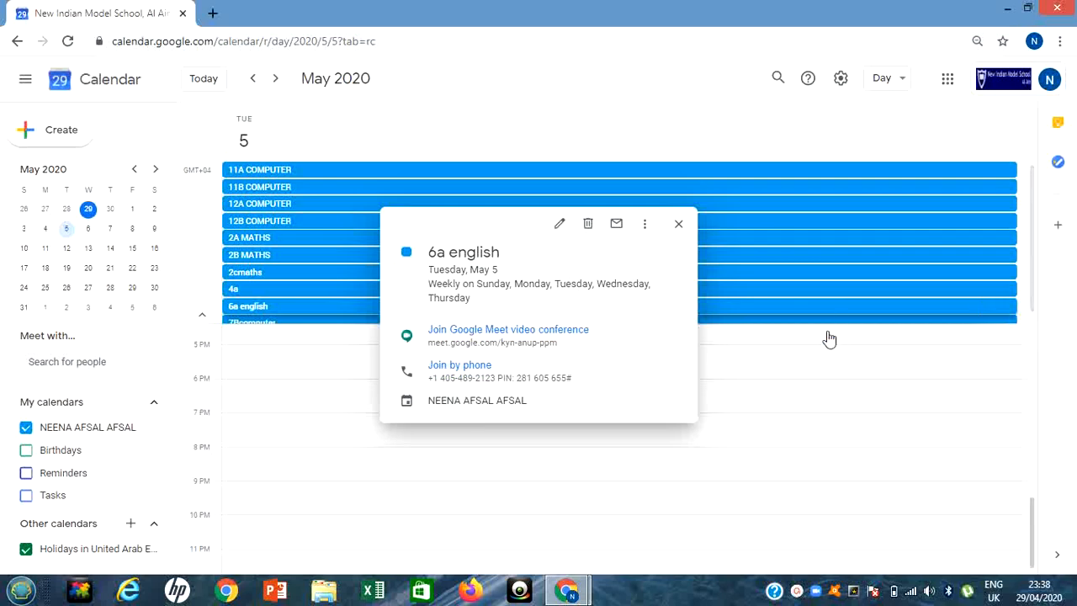
pyautogui.moveTo(843, 370)
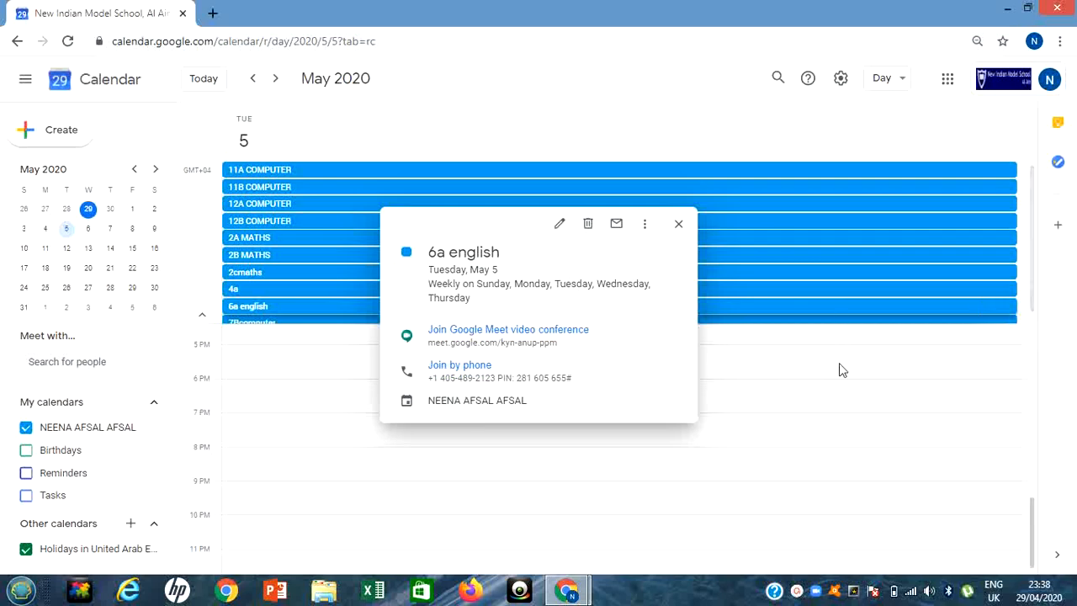